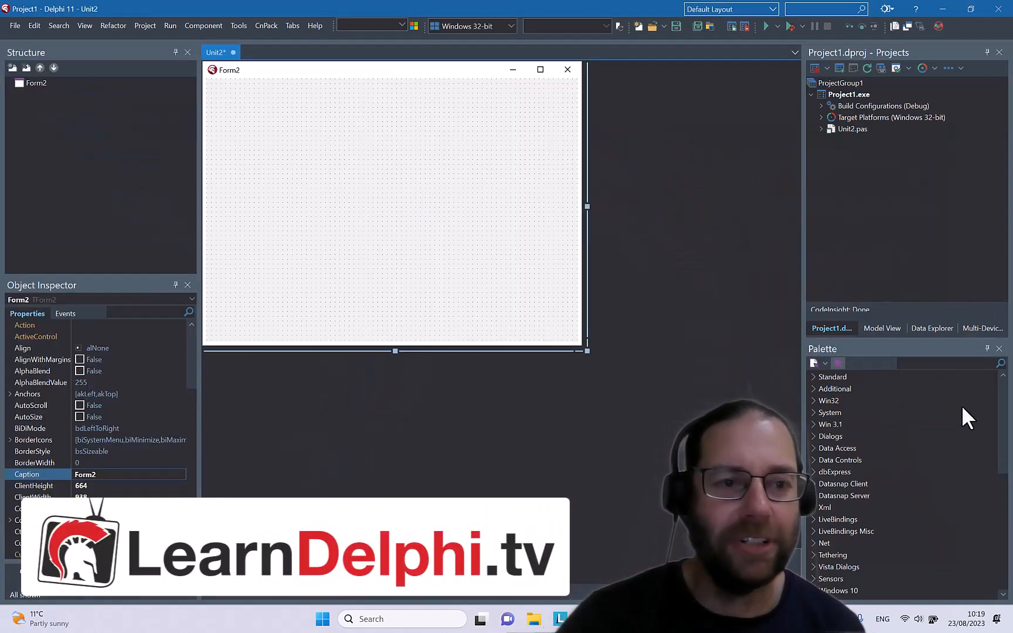
Step: Add labels lblName and lblEmail at the form's top, captioned &Name and &Email
{"action": "type", "text": "lbl1"}
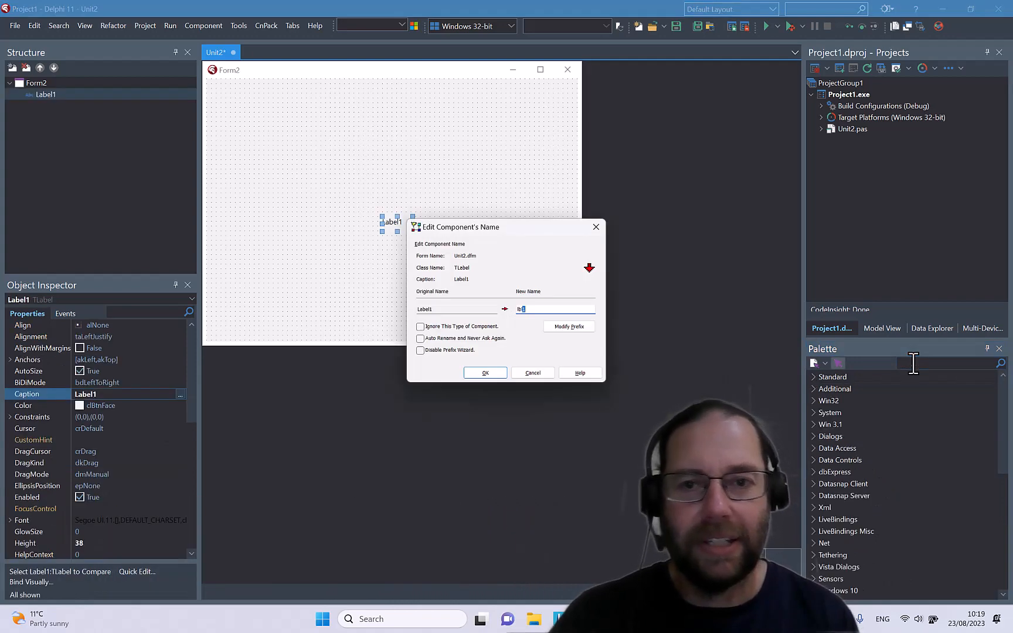
{"action": "type", "text": "Na"}
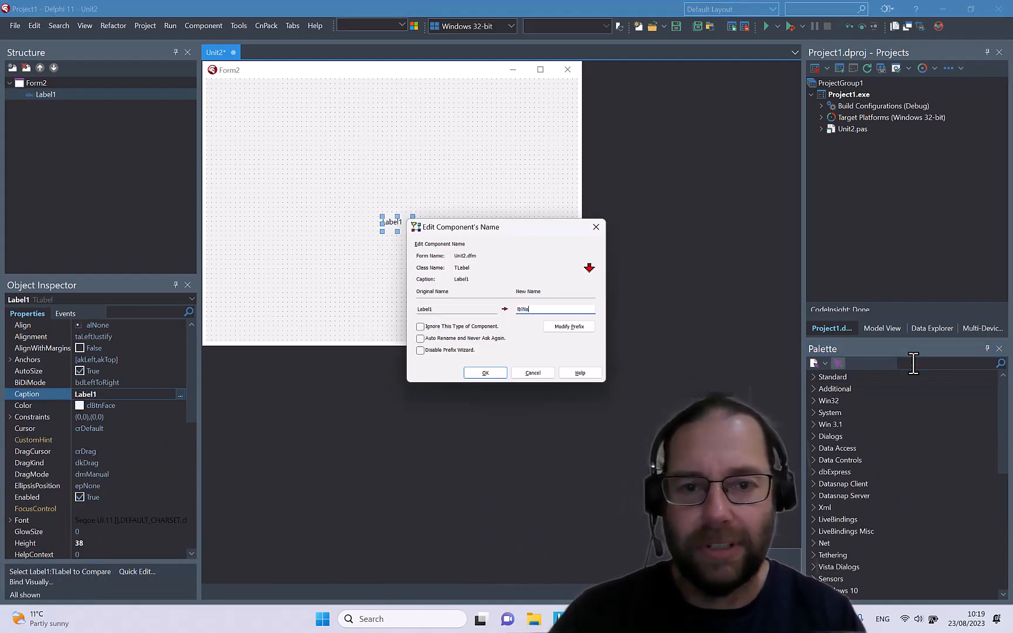
{"action": "left_click", "coordinate": [485, 373]}
{"action": "type", "text": "Email"}
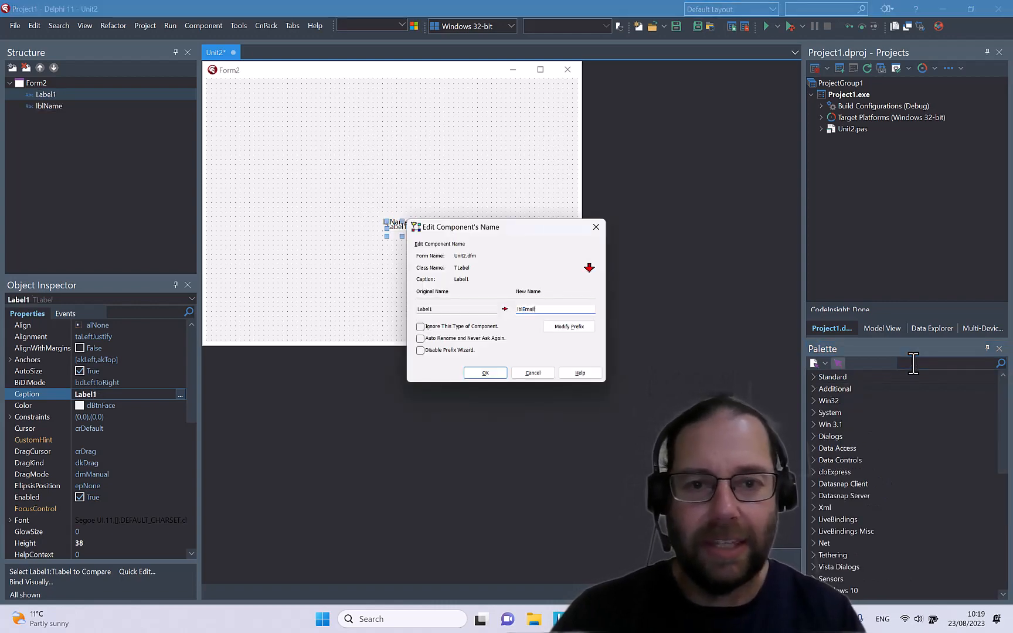
{"action": "left_click", "coordinate": [484, 373]}
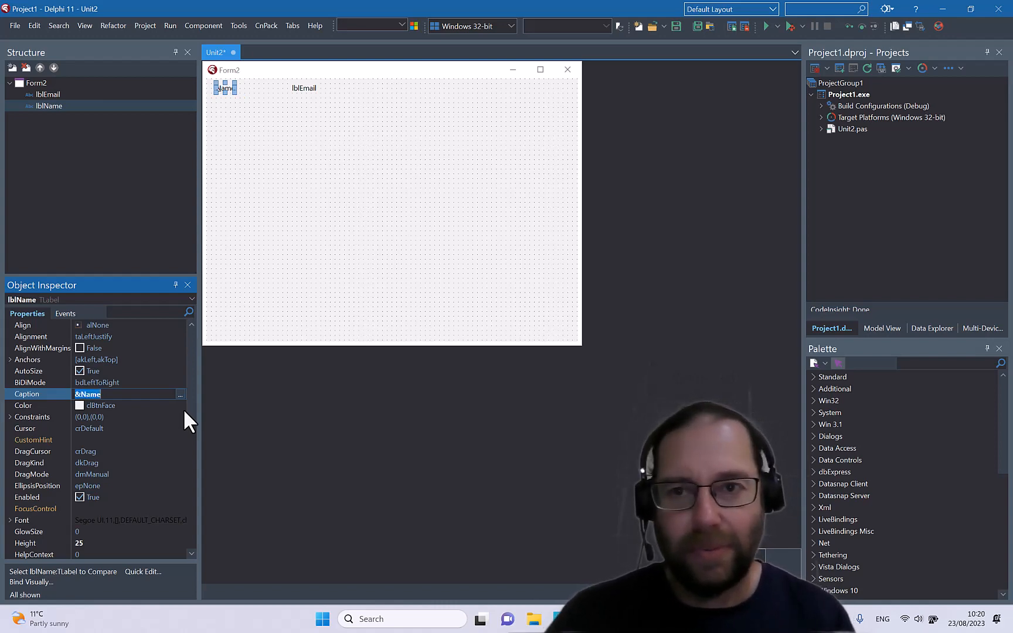
{"action": "left_click", "coordinate": [304, 88]}
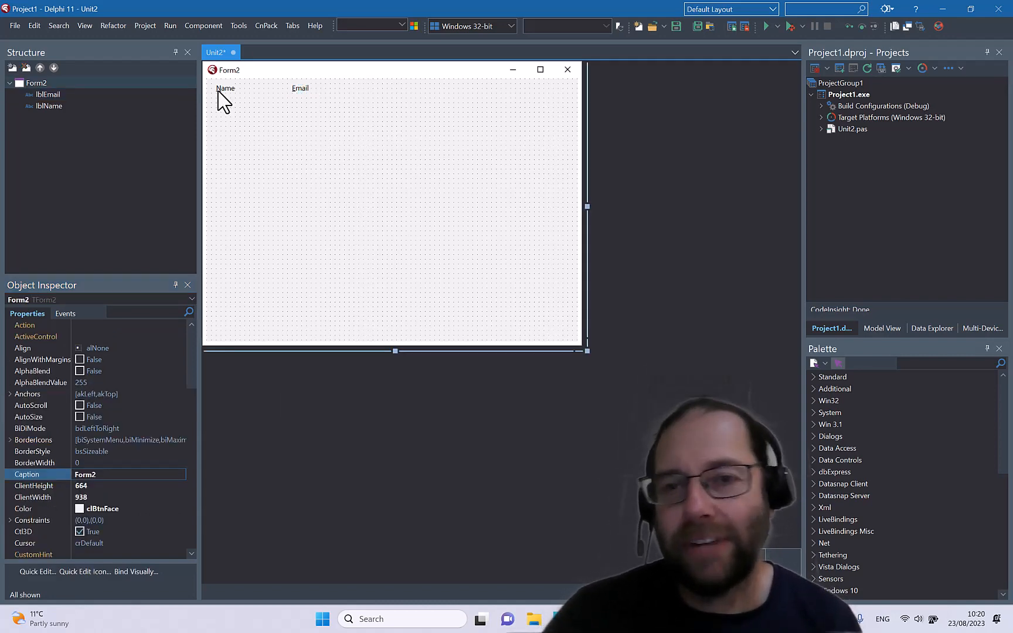
Step: Place edit boxes edtName and edtEmail under the labels and widen edtEmail
{"action": "left_click", "coordinate": [225, 88]}
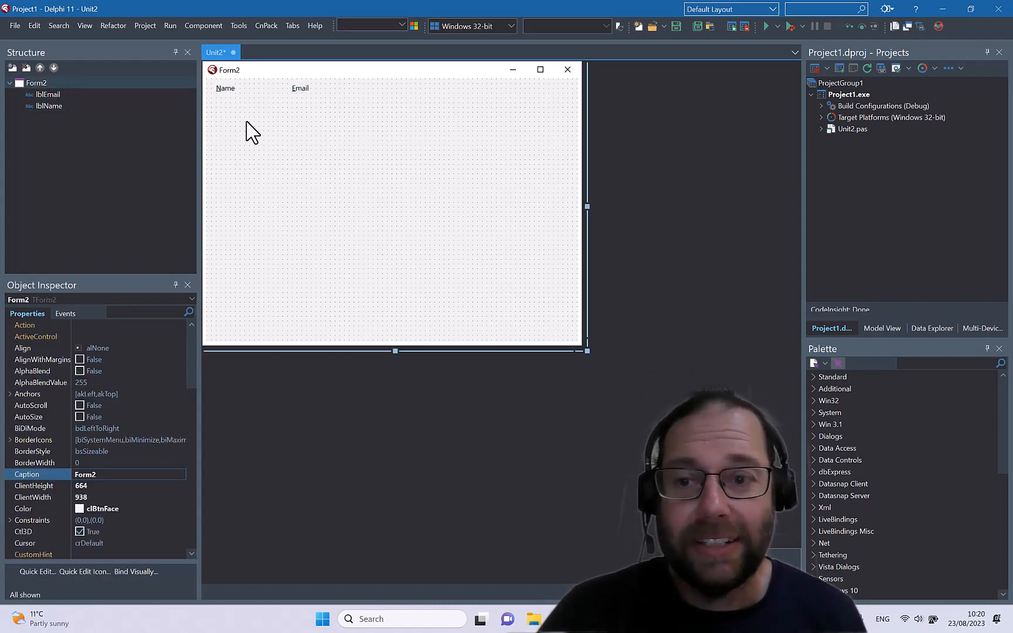
{"action": "mouse_move", "coordinate": [309, 134]}
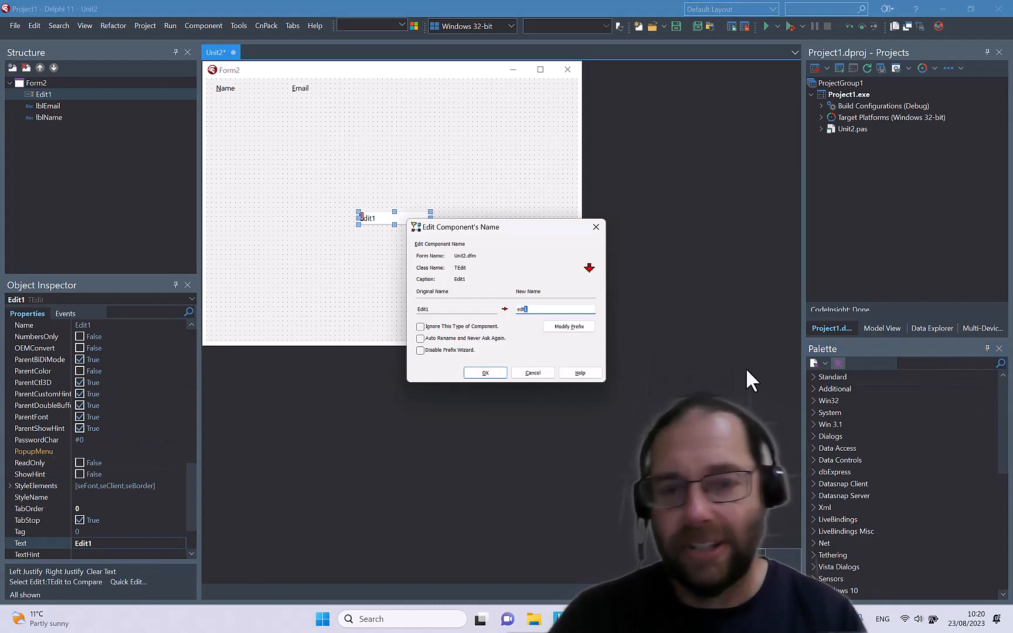
{"action": "left_click", "coordinate": [483, 373]}
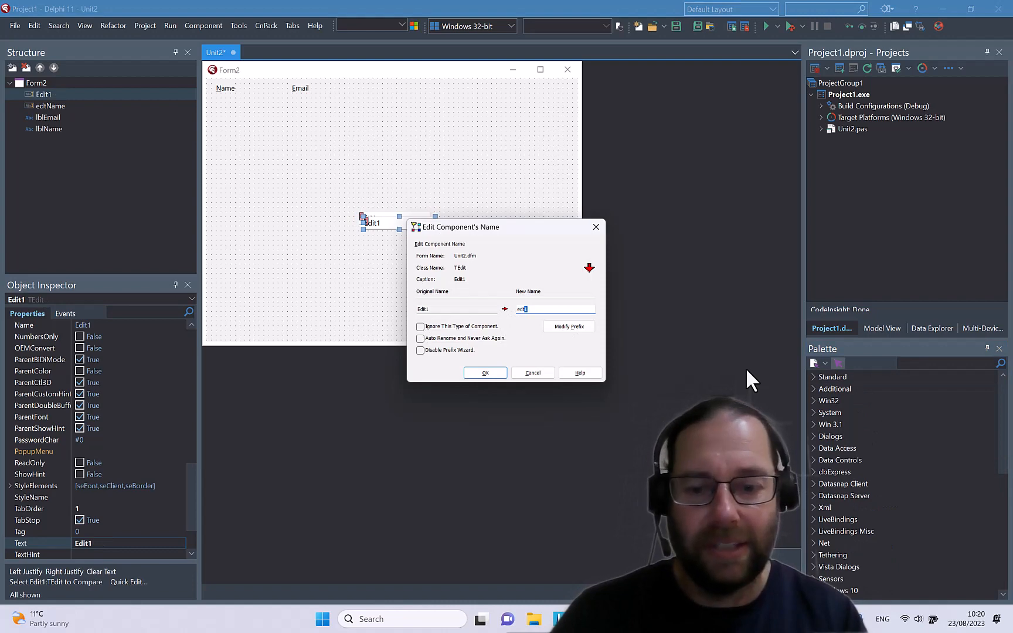
{"action": "left_click", "coordinate": [483, 373]}
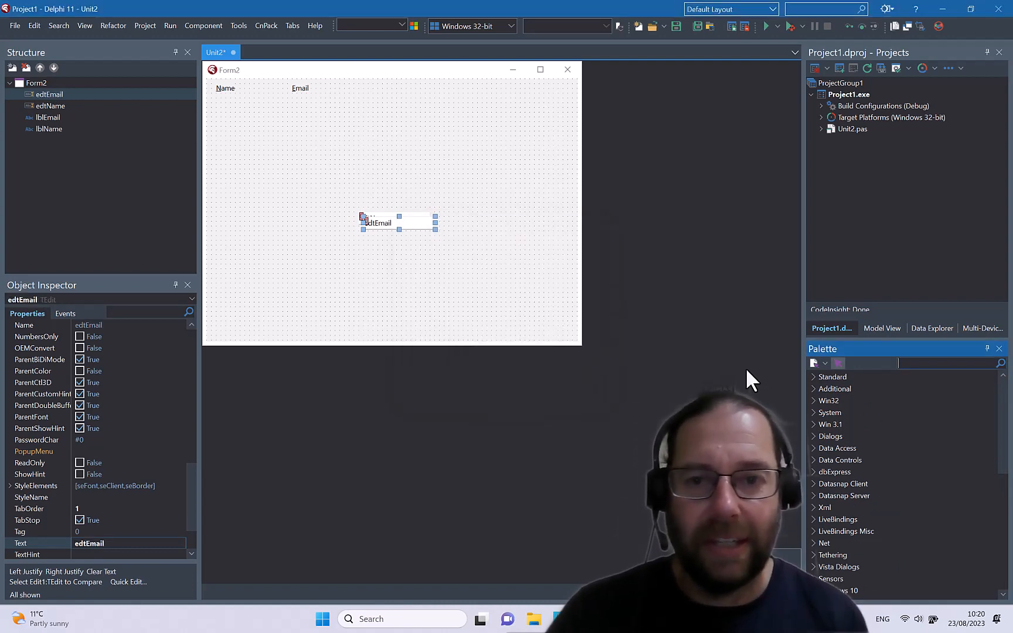
{"action": "left_click_drag", "start_coordinate": [378, 222], "coordinate": [308, 99]}
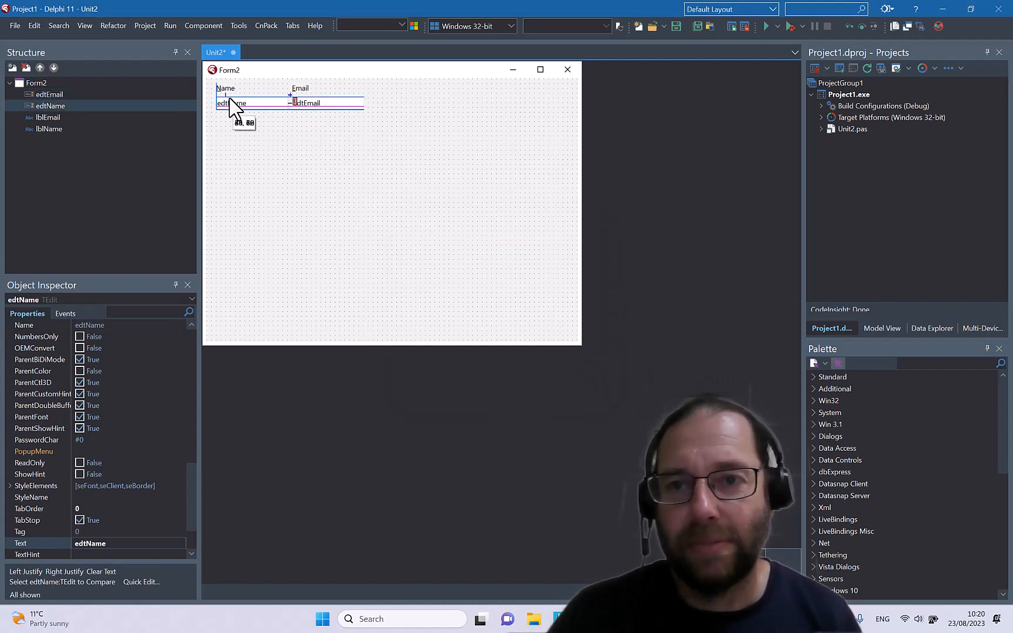
{"action": "left_click", "coordinate": [419, 194]}
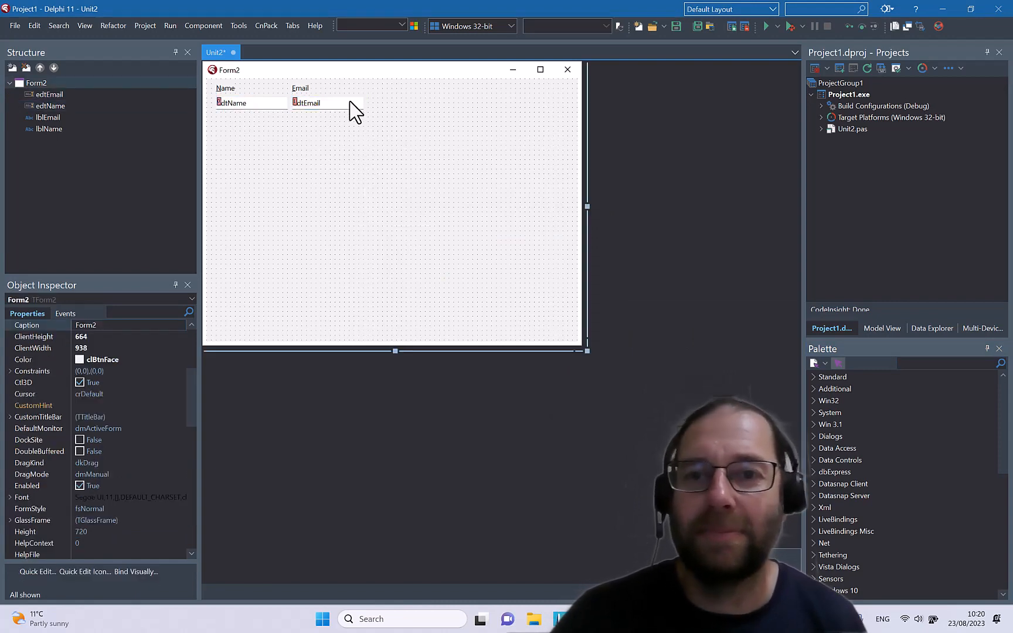
{"action": "left_click", "coordinate": [328, 102]}
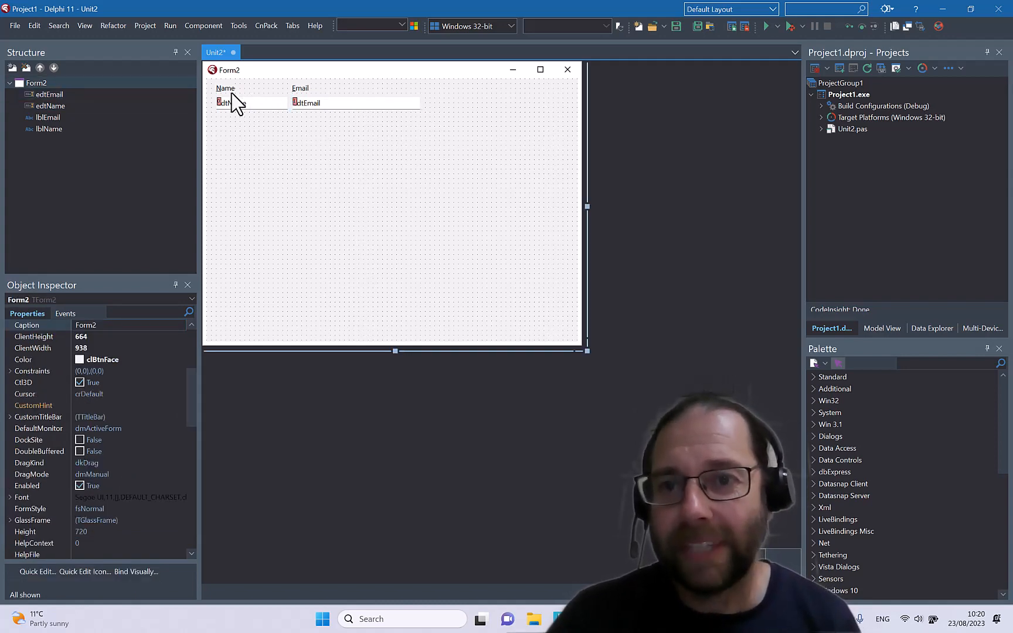
Step: Set FocusControl of lblName to edtName and lblEmail to edtEmail, then run the project
{"action": "left_click", "coordinate": [225, 88]}
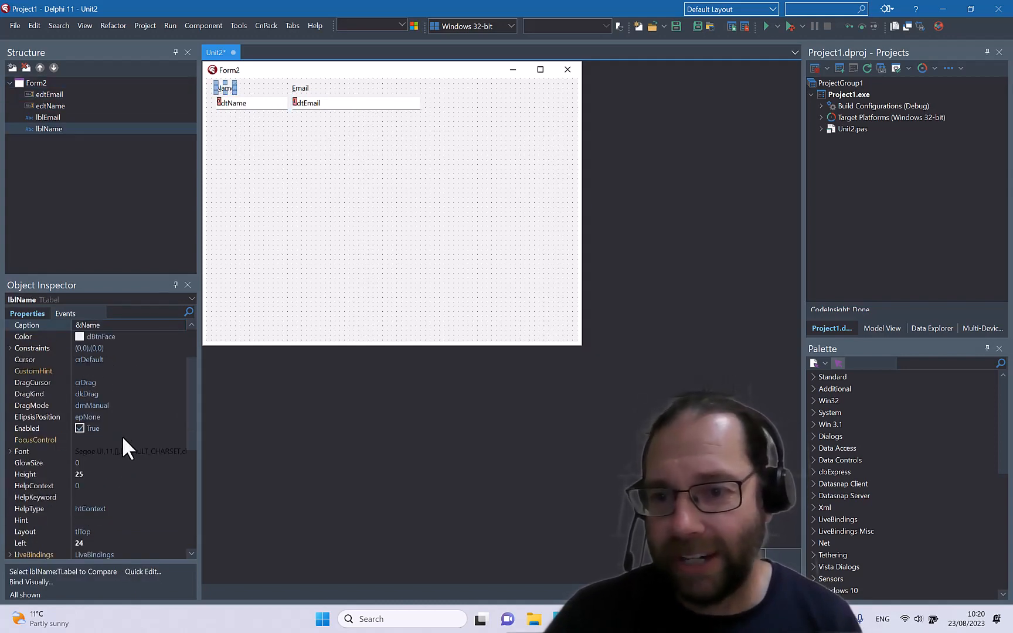
{"action": "left_click", "coordinate": [35, 439]}
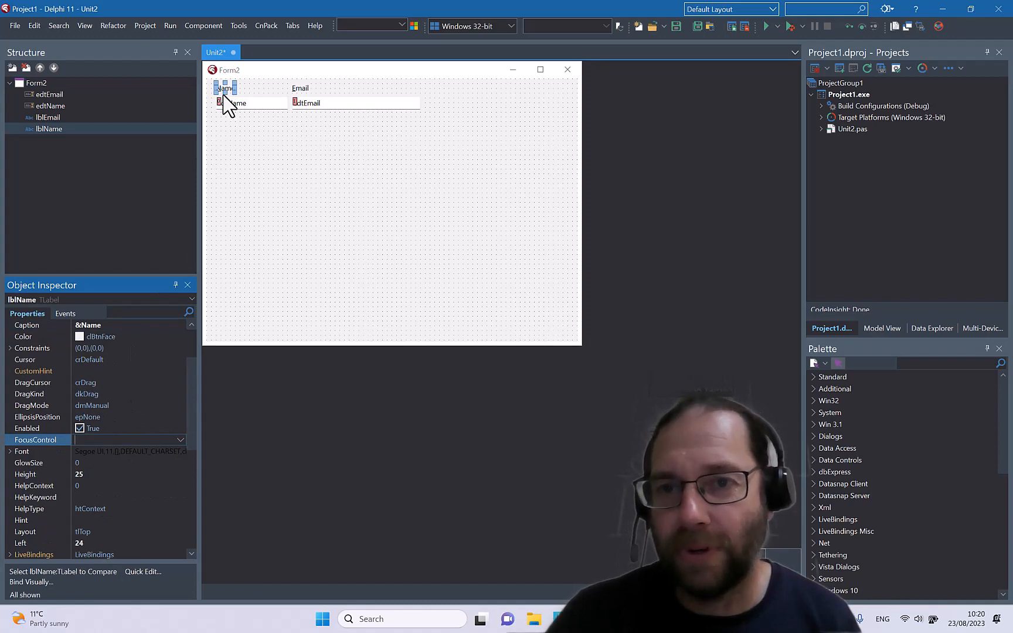
{"action": "left_click", "coordinate": [182, 439]}
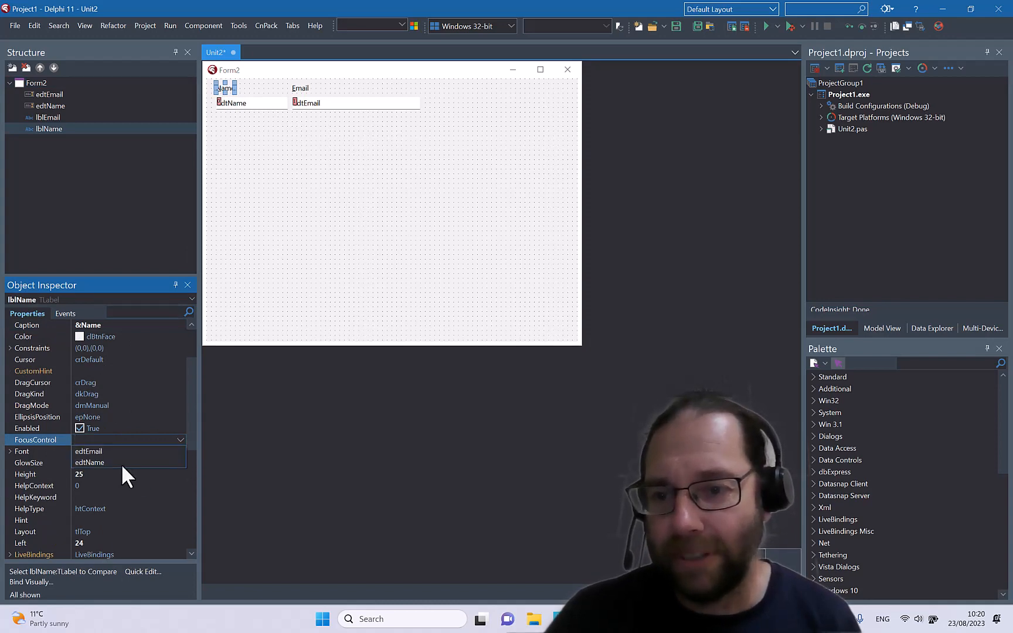
{"action": "left_click", "coordinate": [90, 463]}
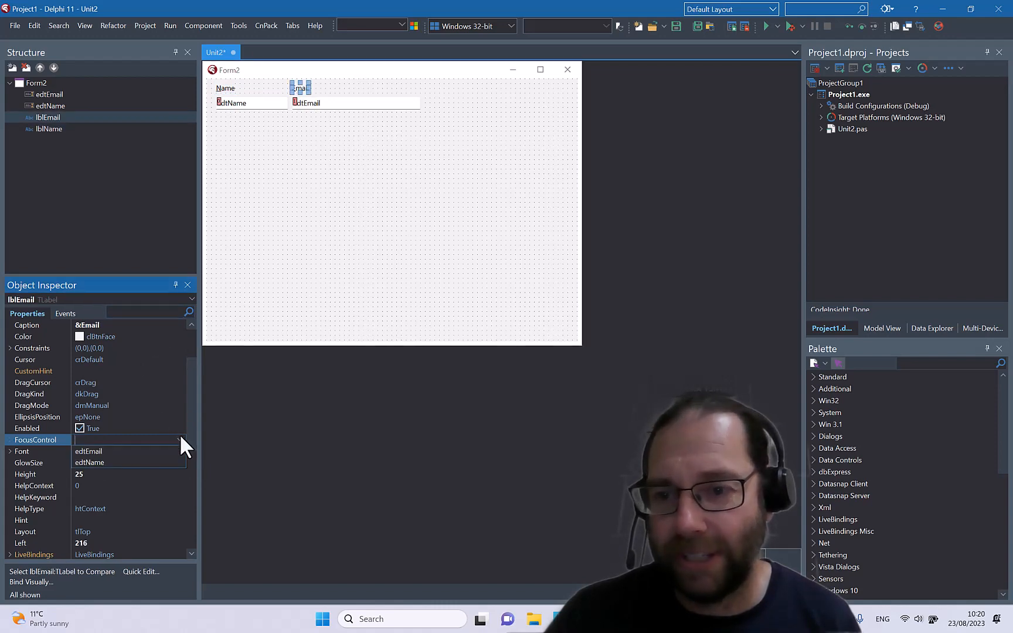
{"action": "left_click", "coordinate": [89, 463]}
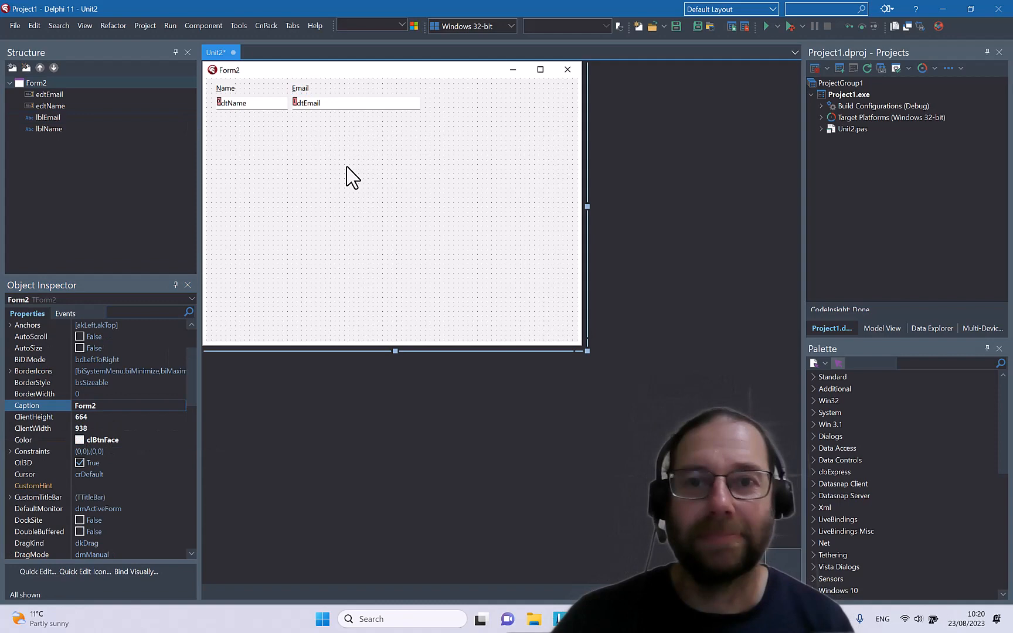
{"action": "left_click", "coordinate": [766, 27]}
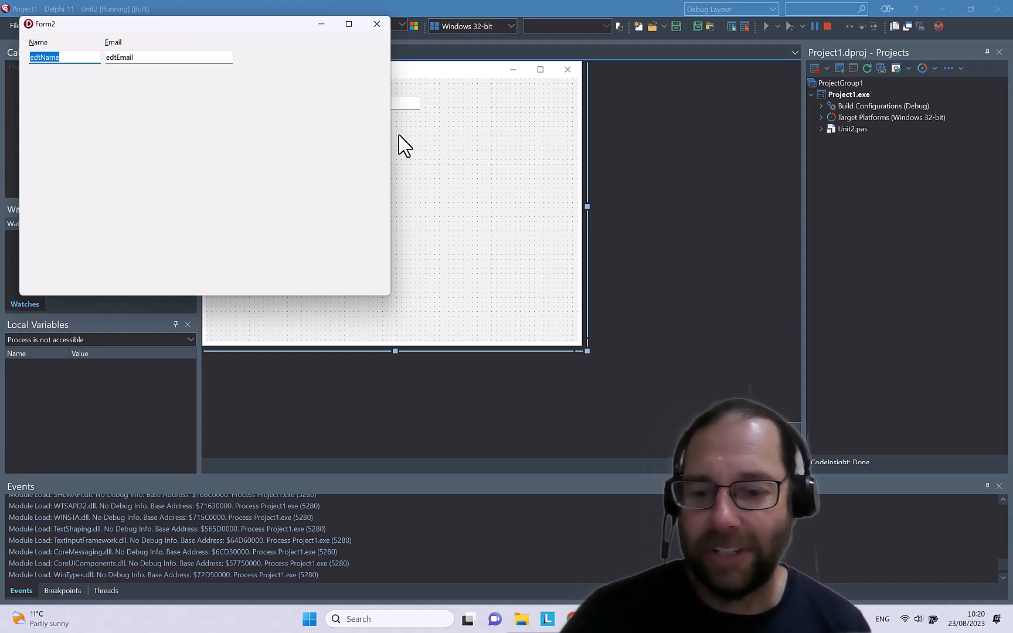
Step: Test the Email accelerator with Alt+E in the running form
{"action": "key", "text": "Alt+e"}
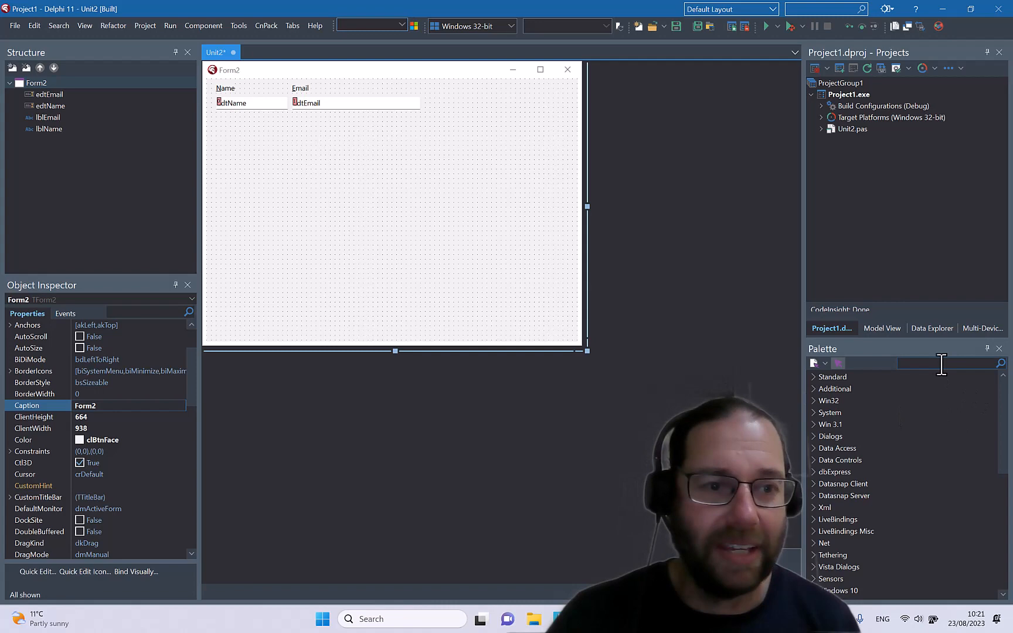
Step: Add lblPhone above edtPhone below Name, caption it Phone &1, and link it to edtPhone
{"action": "type", "text": "label"}
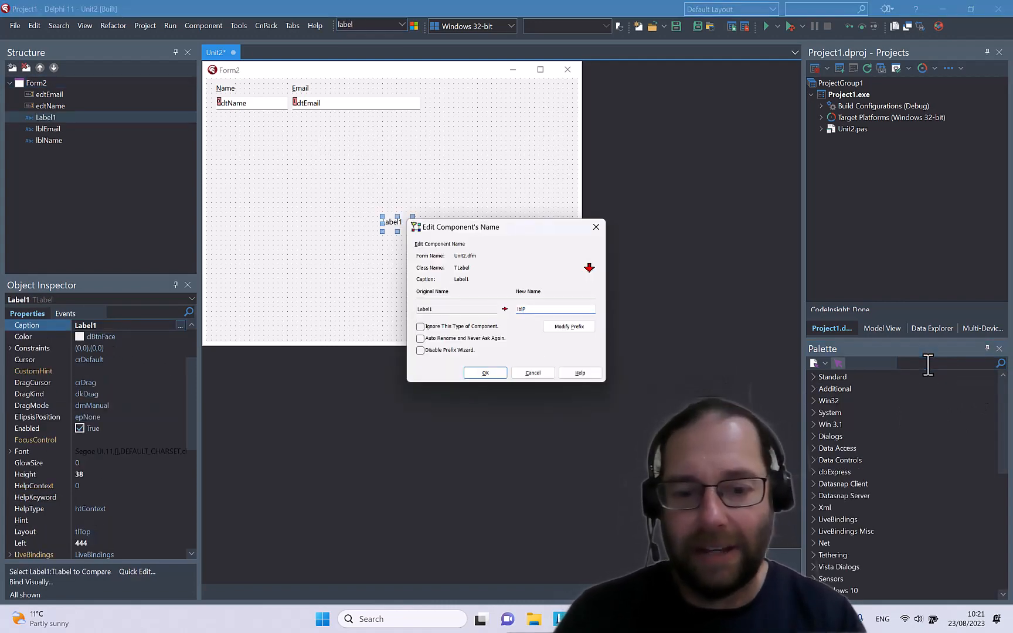
{"action": "left_click", "coordinate": [484, 373]}
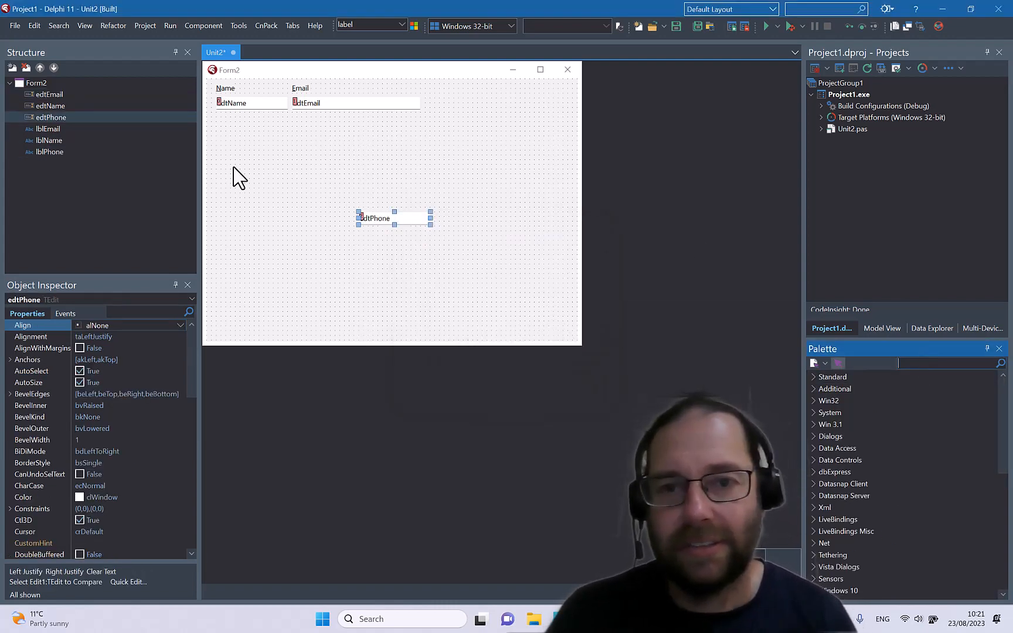
{"action": "left_click_drag", "start_coordinate": [394, 217], "coordinate": [265, 156]}
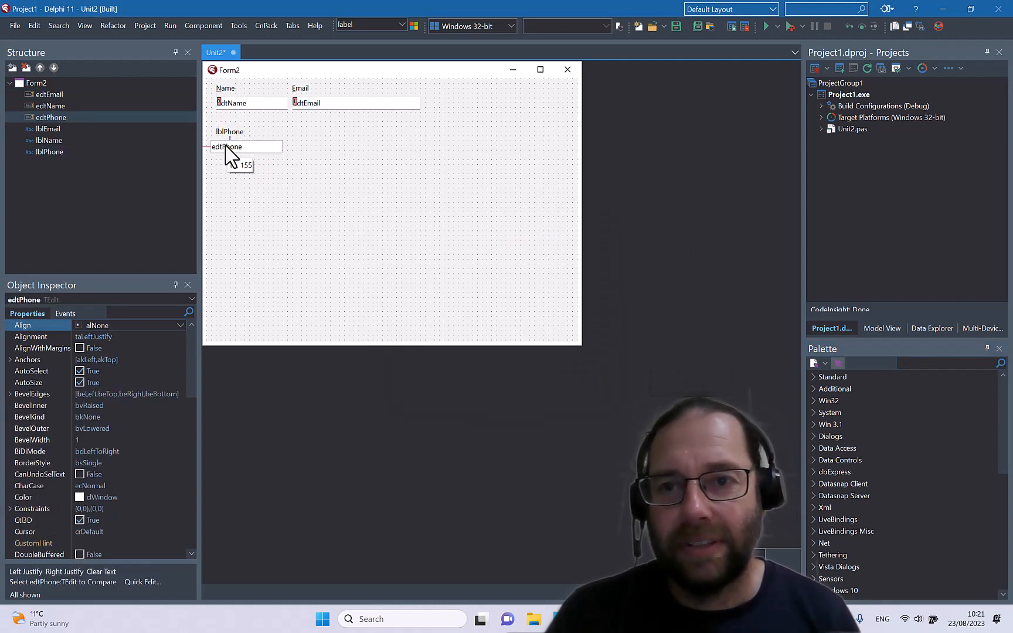
{"action": "left_click", "coordinate": [229, 131]}
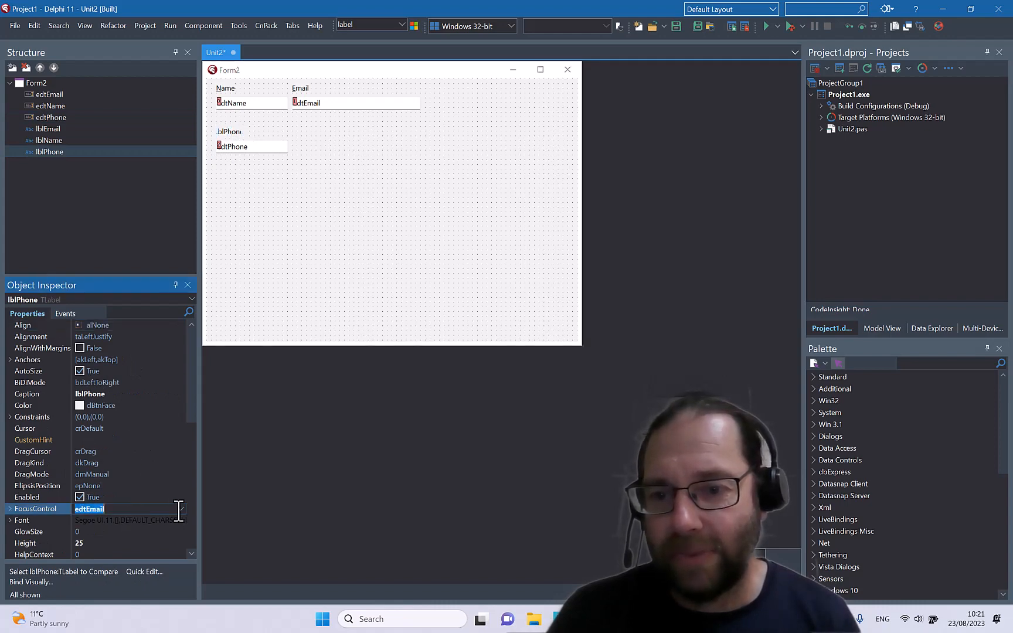
{"action": "left_click", "coordinate": [229, 131]}
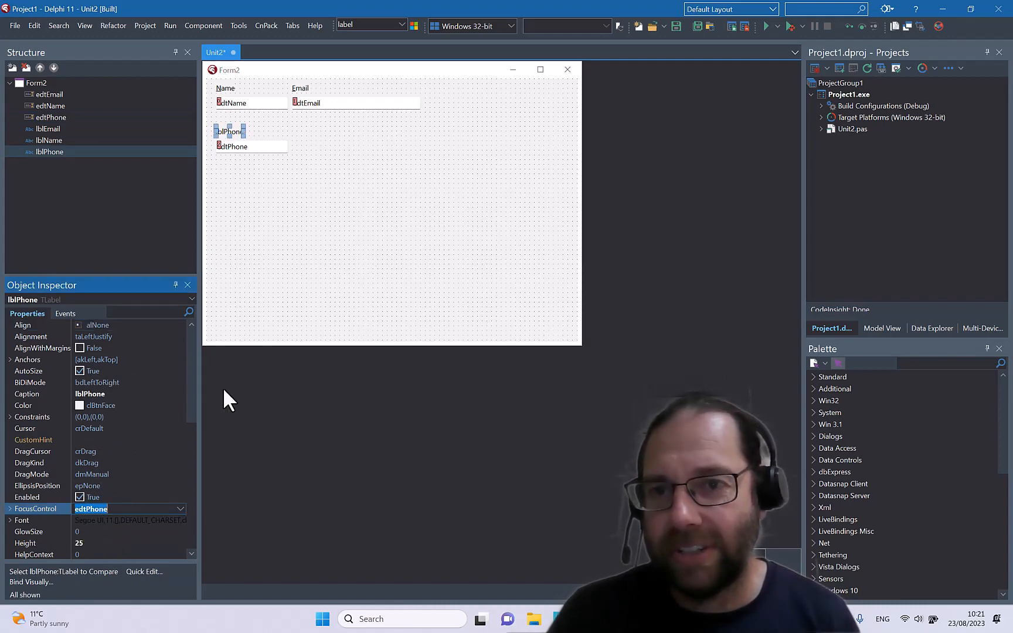
{"action": "mouse_move", "coordinate": [109, 413]}
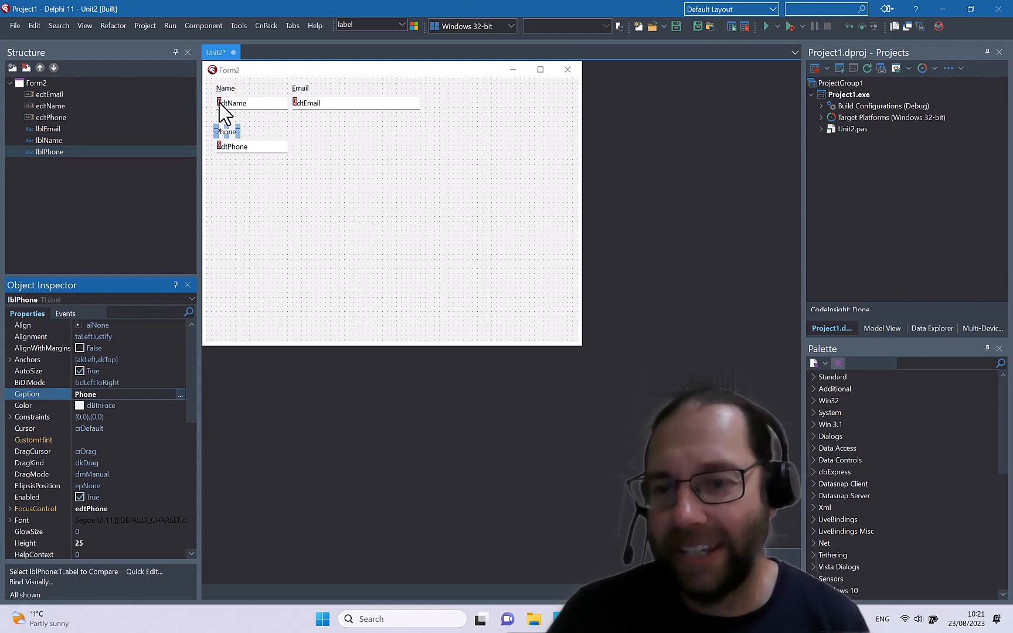
{"action": "mouse_move", "coordinate": [252, 136]}
{"action": "type", "text": " 1"}
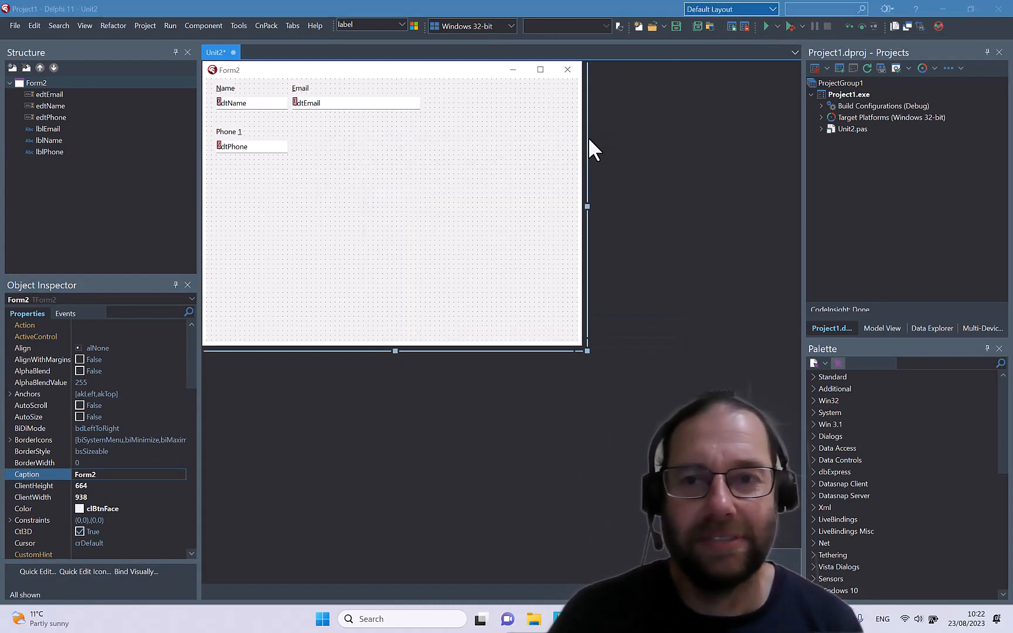
Step: Change the phone caption to Phone &#, run the form, and try Shift+Alt+3
{"action": "left_click", "coordinate": [765, 26]}
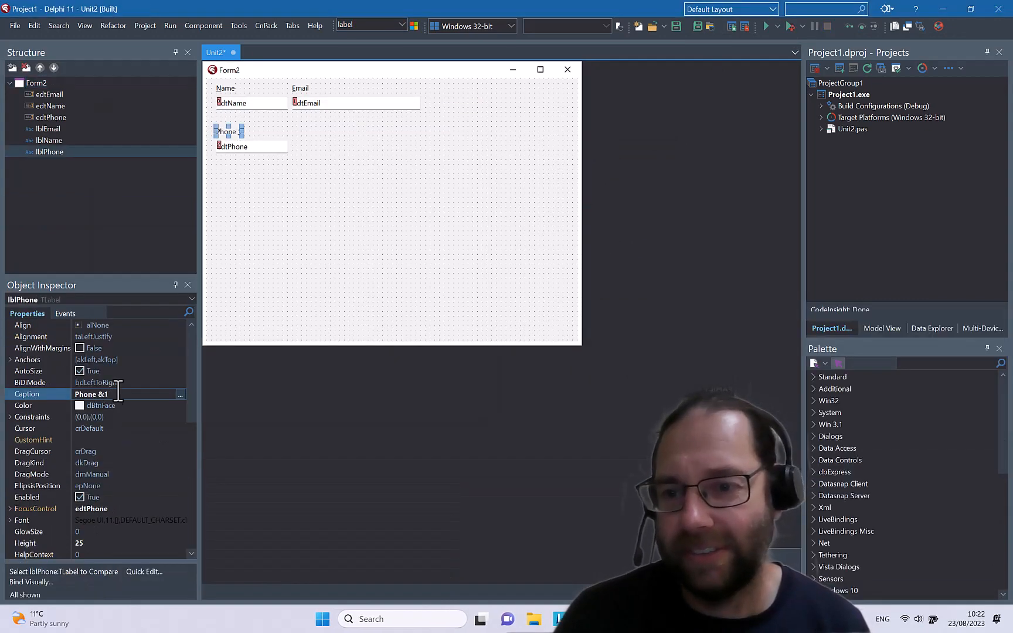
{"action": "key", "text": "backspace"}
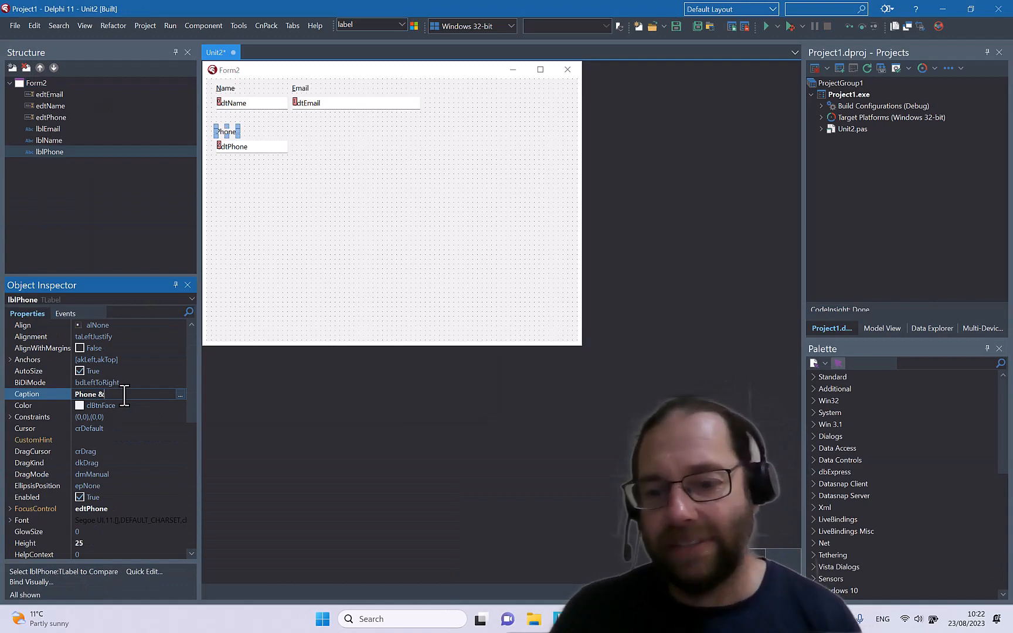
{"action": "type", "text": "#"}
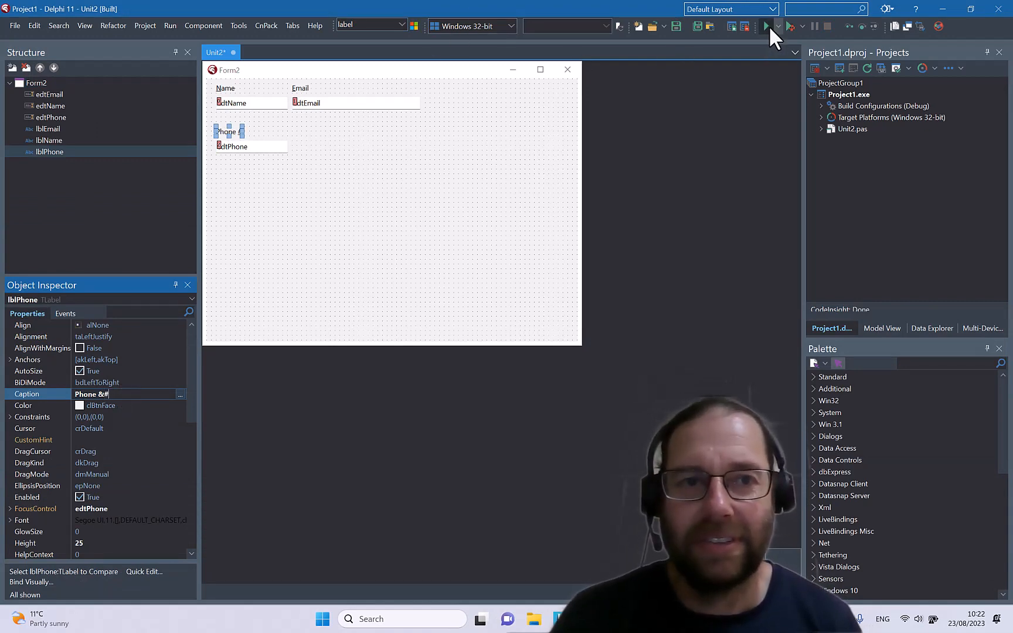
{"action": "left_click", "coordinate": [766, 26]}
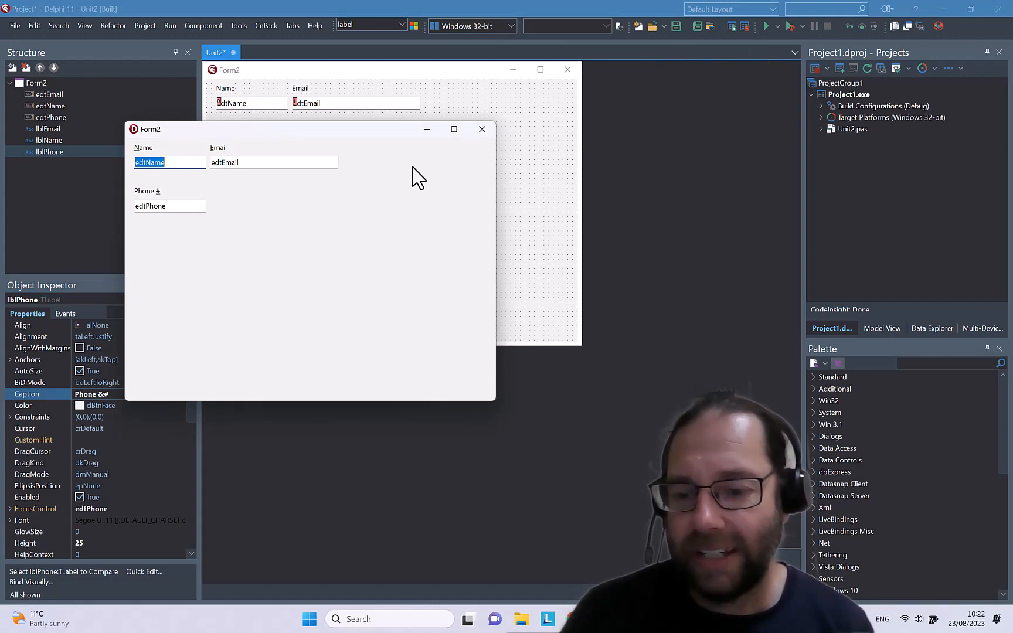
{"action": "key", "text": "shift+alt+3"}
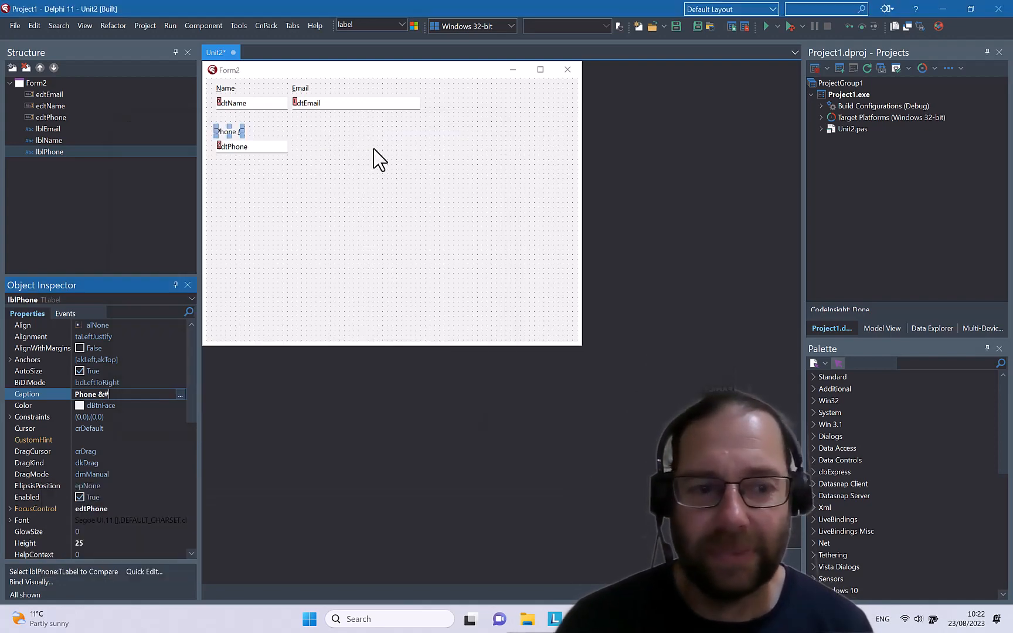
{"action": "mouse_move", "coordinate": [261, 187]}
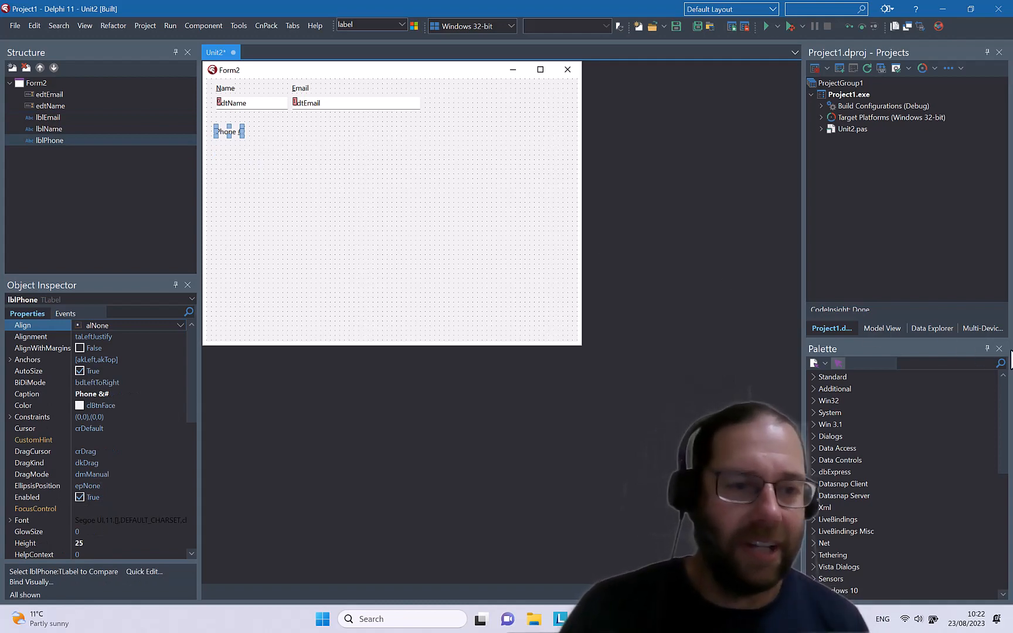
Step: Drop a TListBox named lstTest and set lblPhone's FocusControl to lstTest
{"action": "type", "text": "list"}
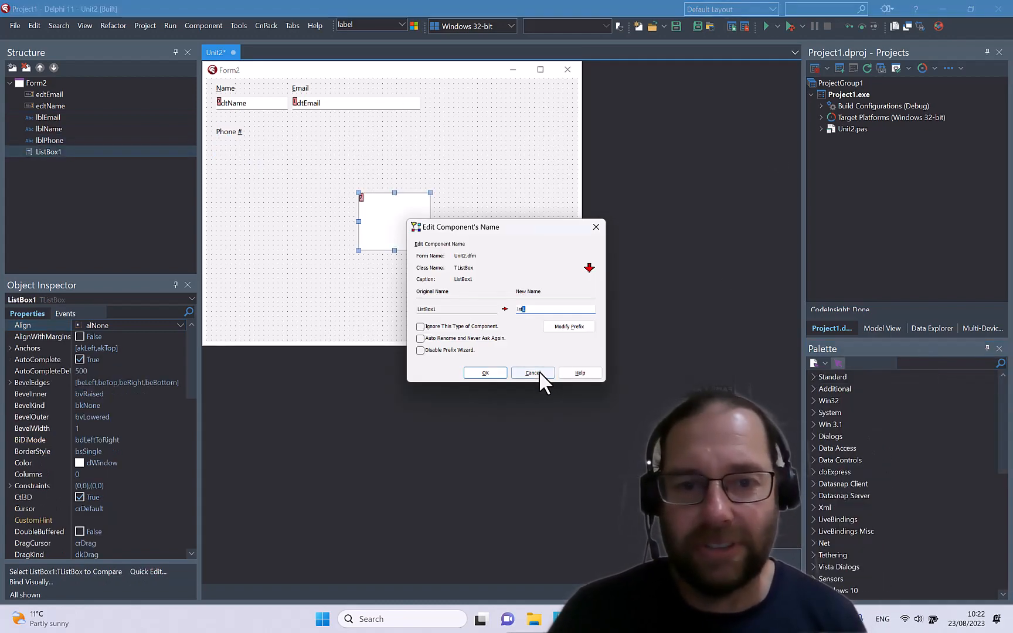
{"action": "left_click", "coordinate": [484, 373]}
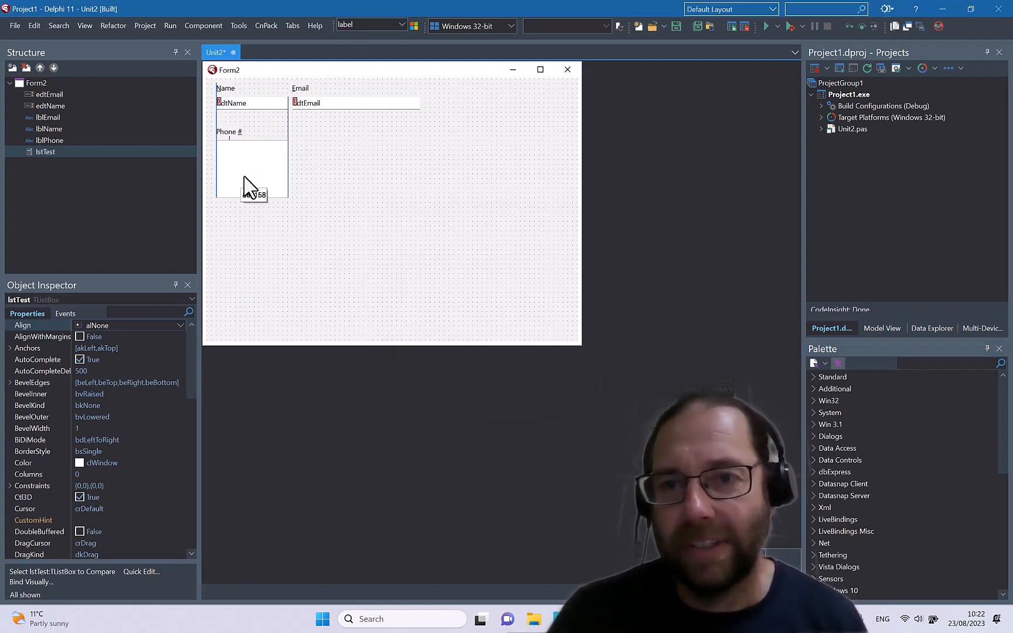
{"action": "left_click", "coordinate": [227, 132]}
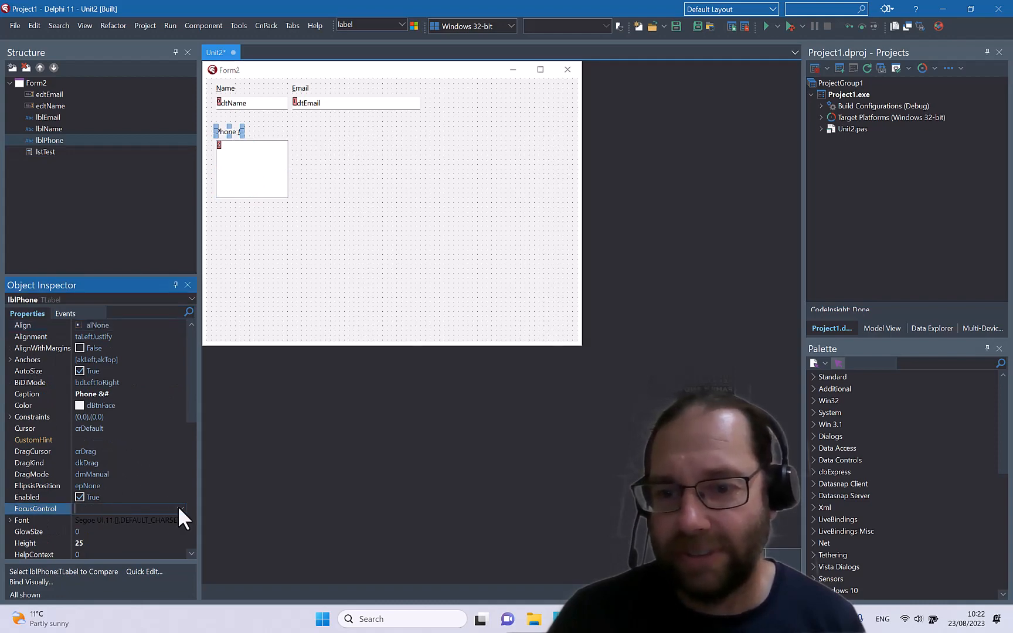
{"action": "left_click", "coordinate": [85, 509]}
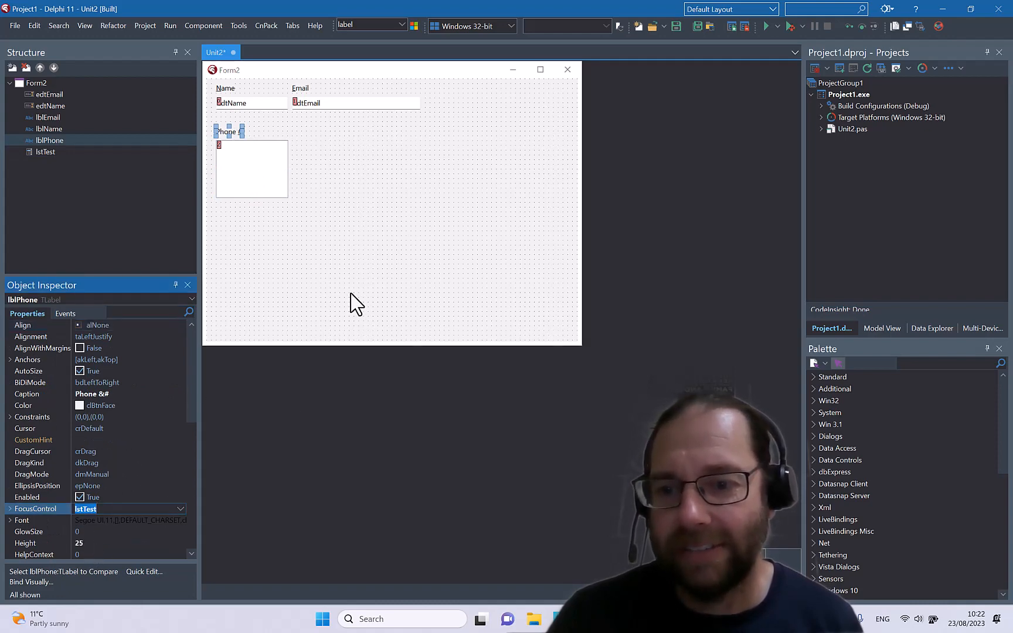
{"action": "mouse_move", "coordinate": [837, 113]}
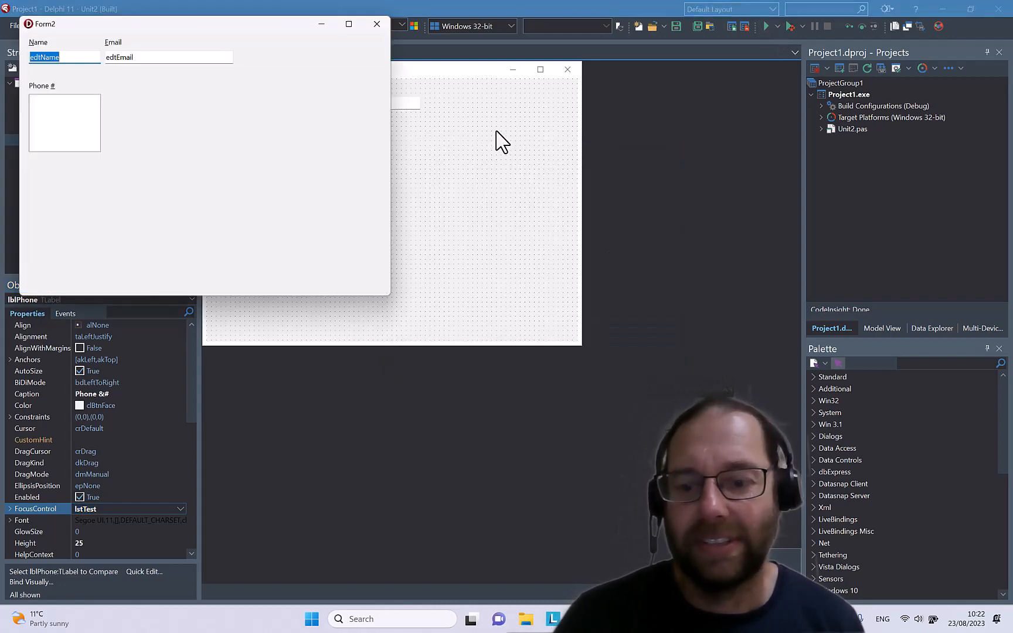
Step: Test the Phone # accelerator with Shift+Alt+3 in the running form
{"action": "key", "text": "shift+alt+3"}
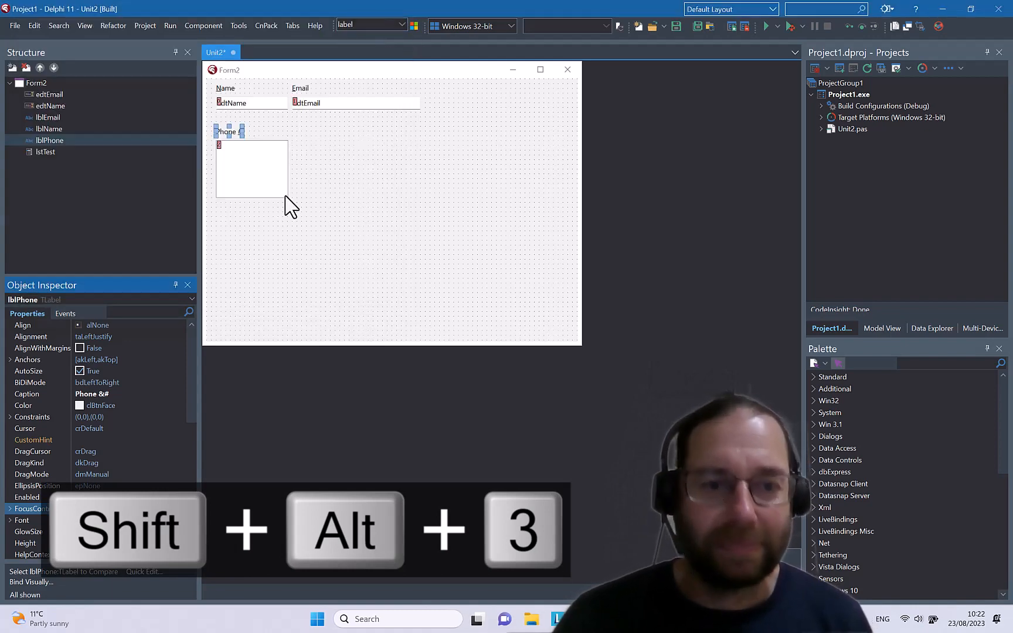
{"action": "mouse_move", "coordinate": [261, 108]}
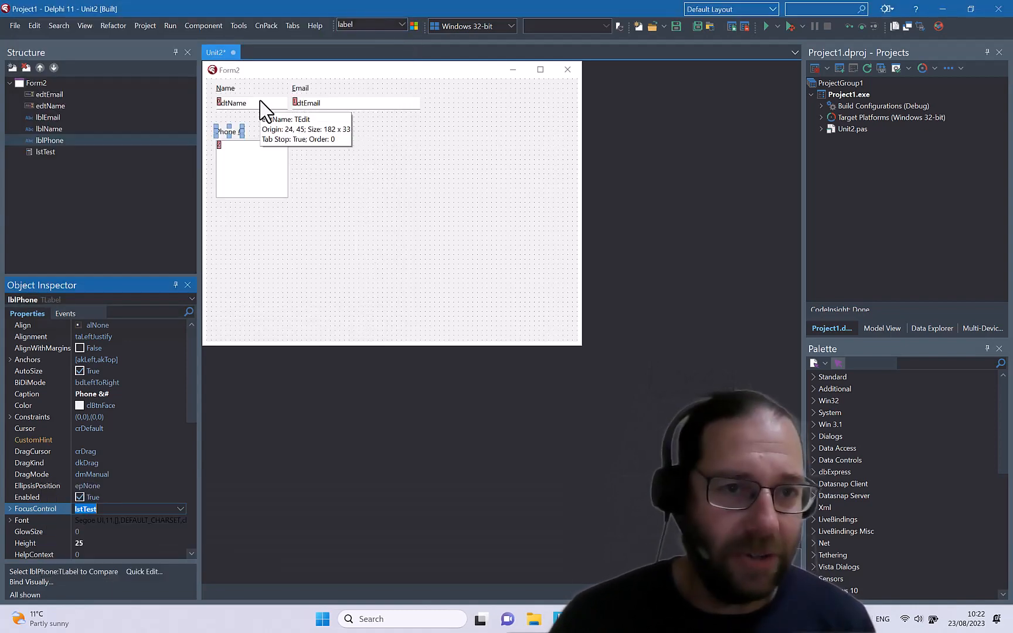
{"action": "mouse_move", "coordinate": [229, 103]}
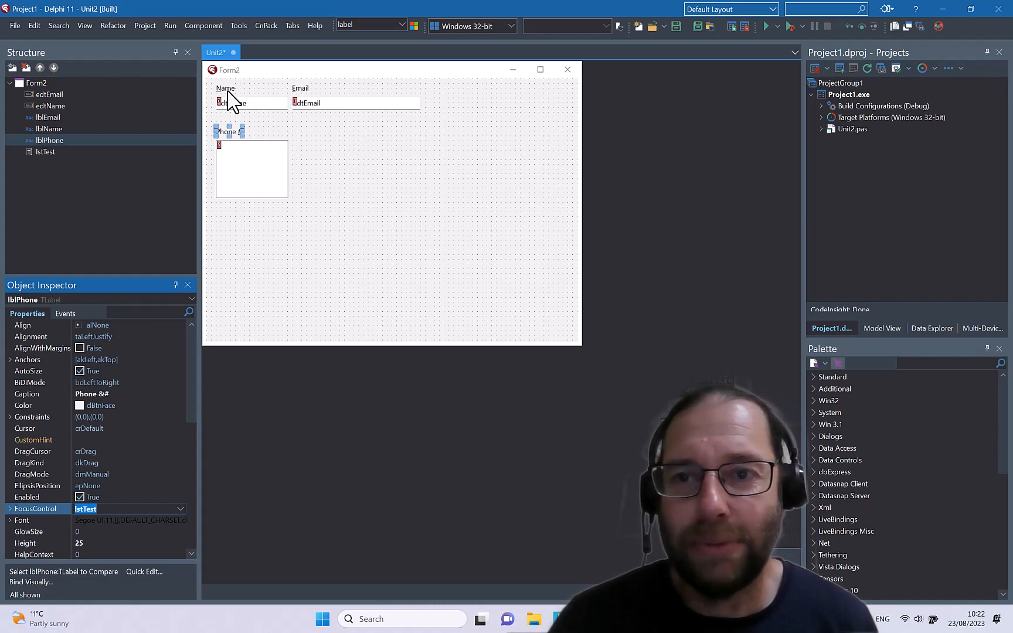